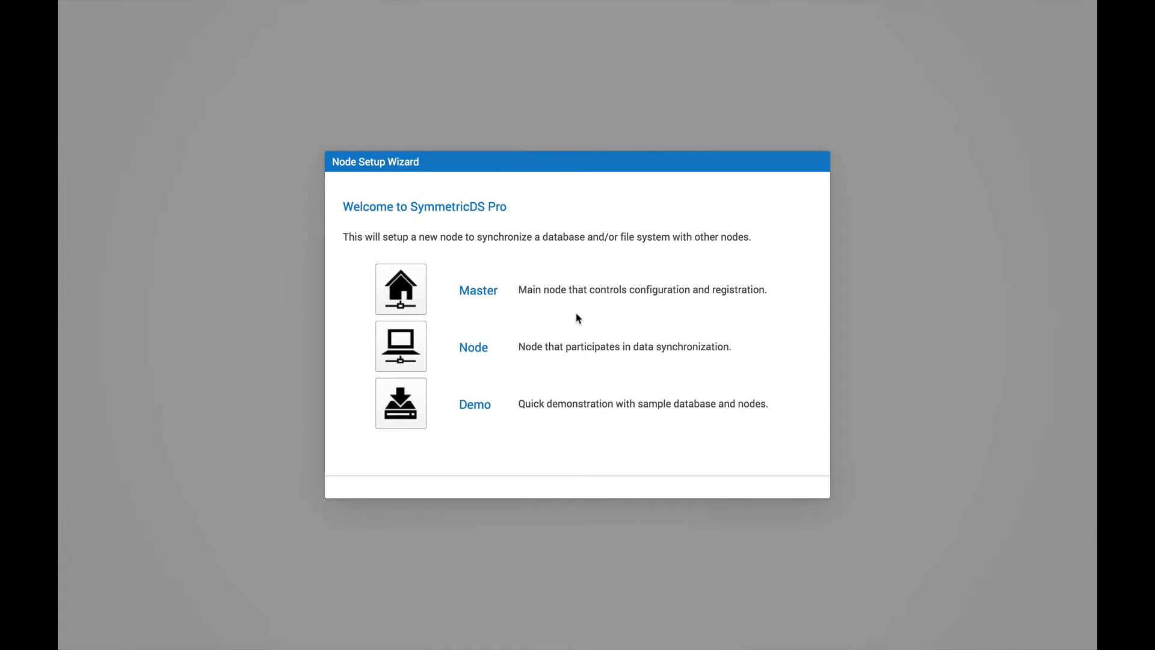
mouse_move(407, 305)
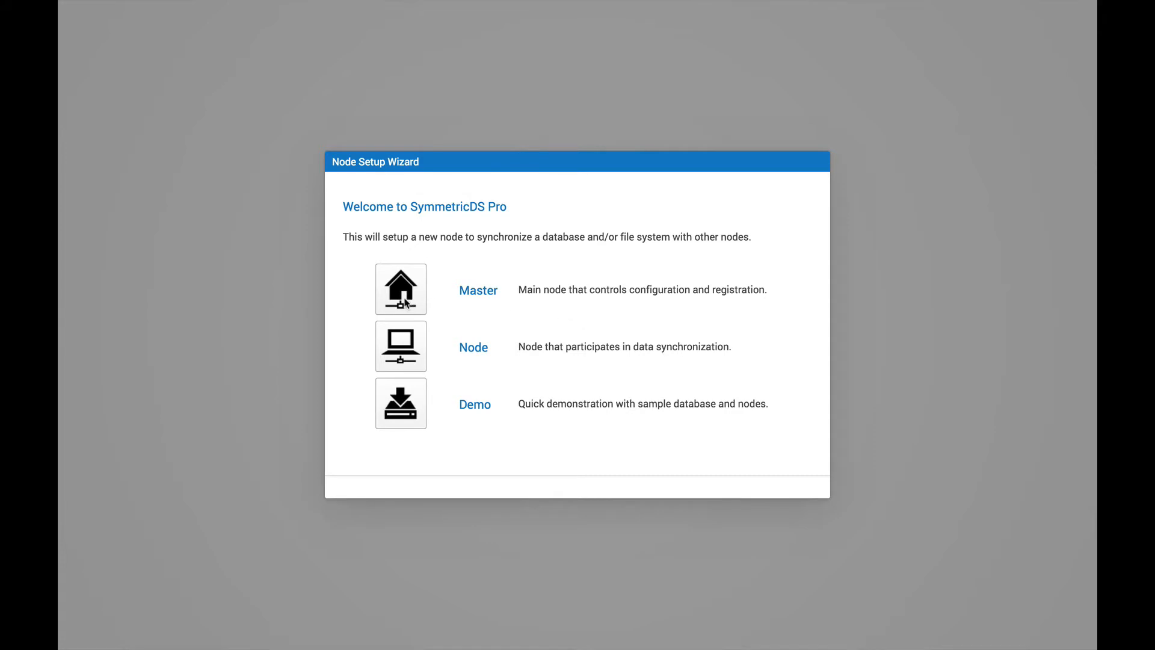
Choose Master as the node type in the Node Setup Wizard.
click(400, 289)
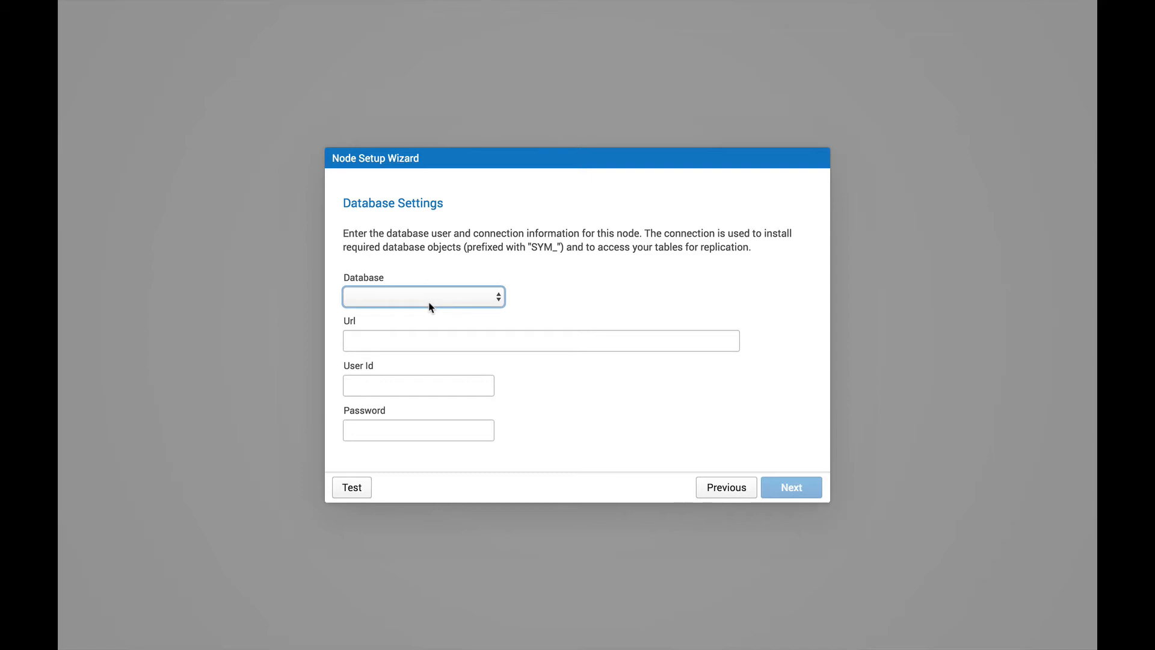
Select PostgreSQL from the Database dropdown.
click(423, 296)
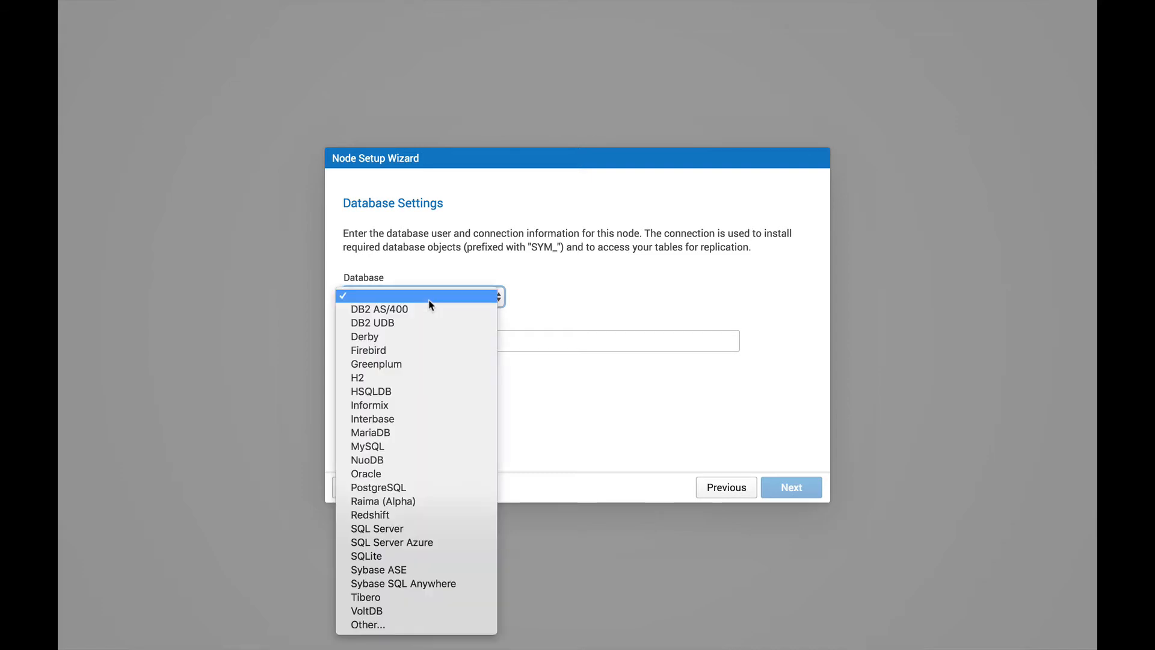
mouse_move(366, 474)
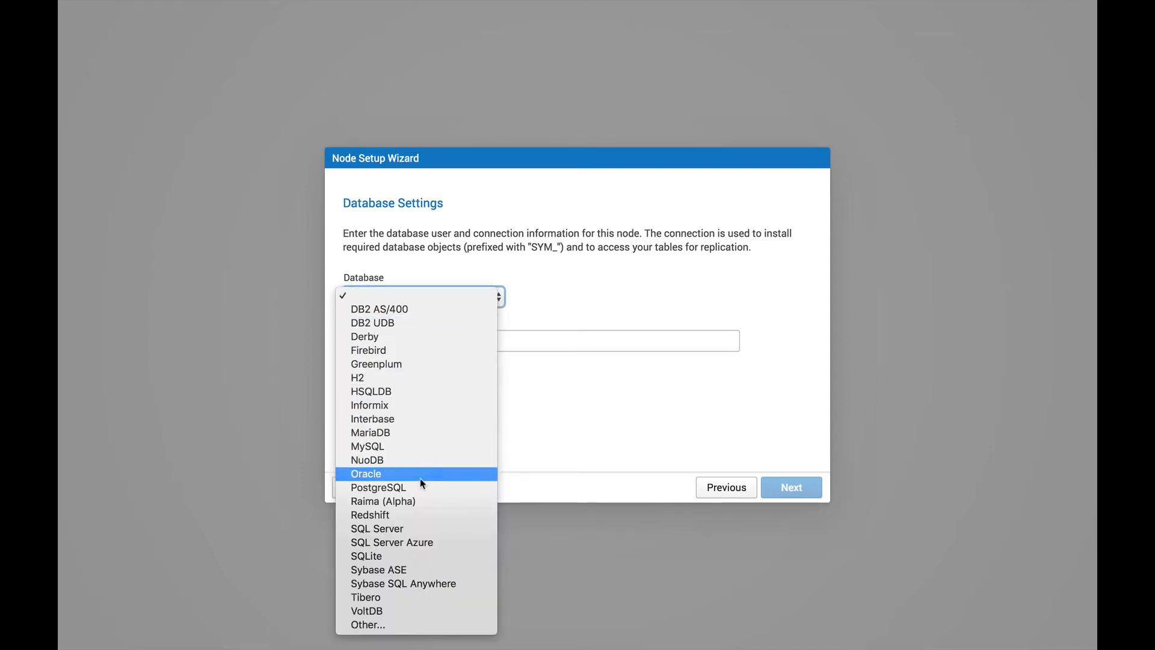
mouse_move(423, 488)
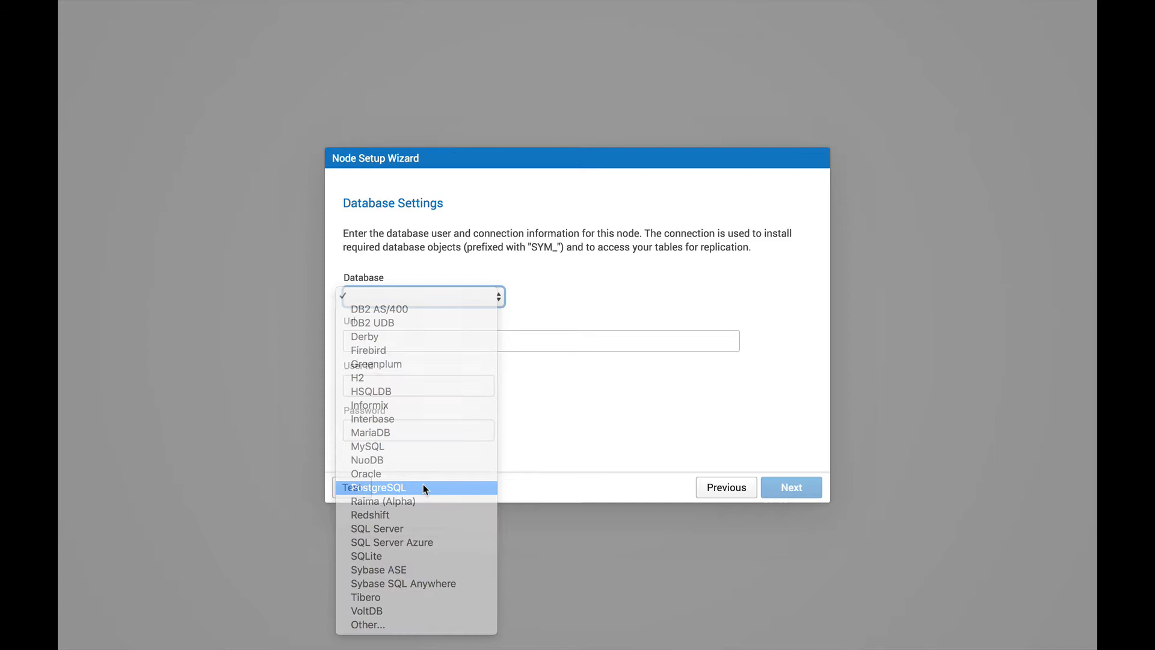
click(375, 486)
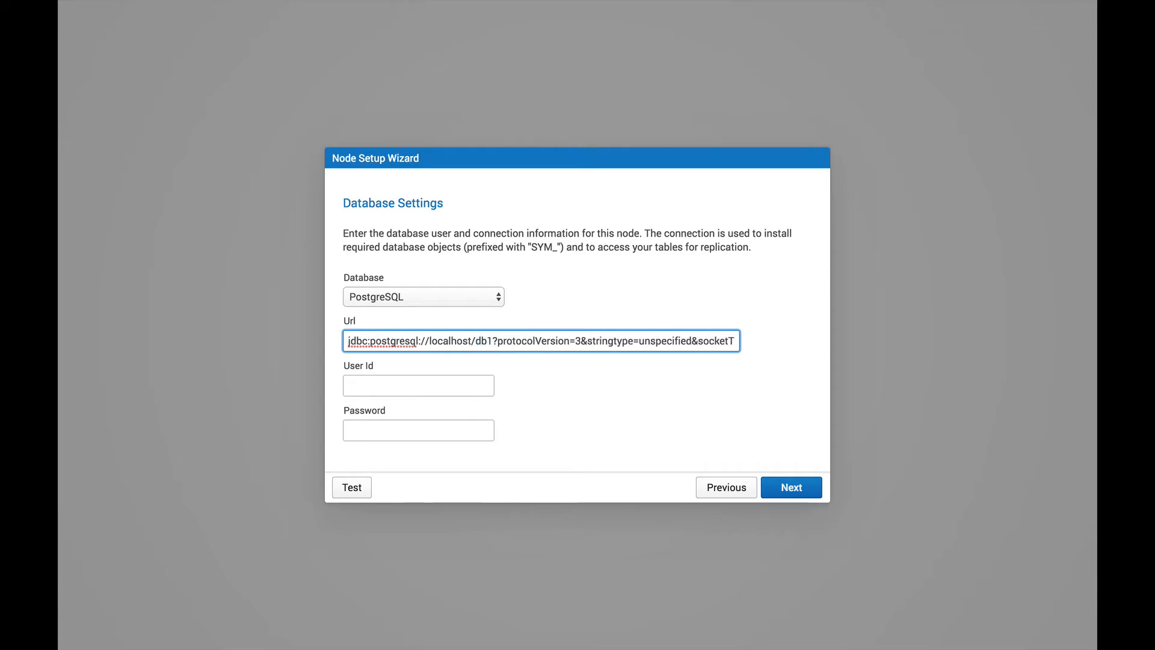
click(418, 385)
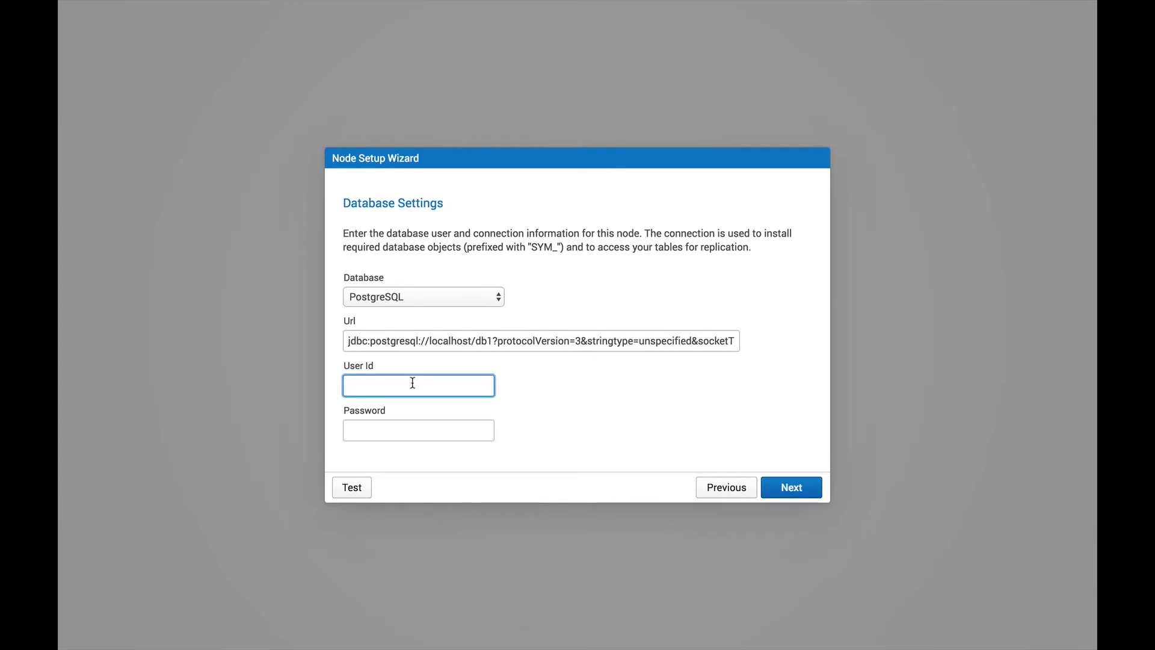
text(josh)
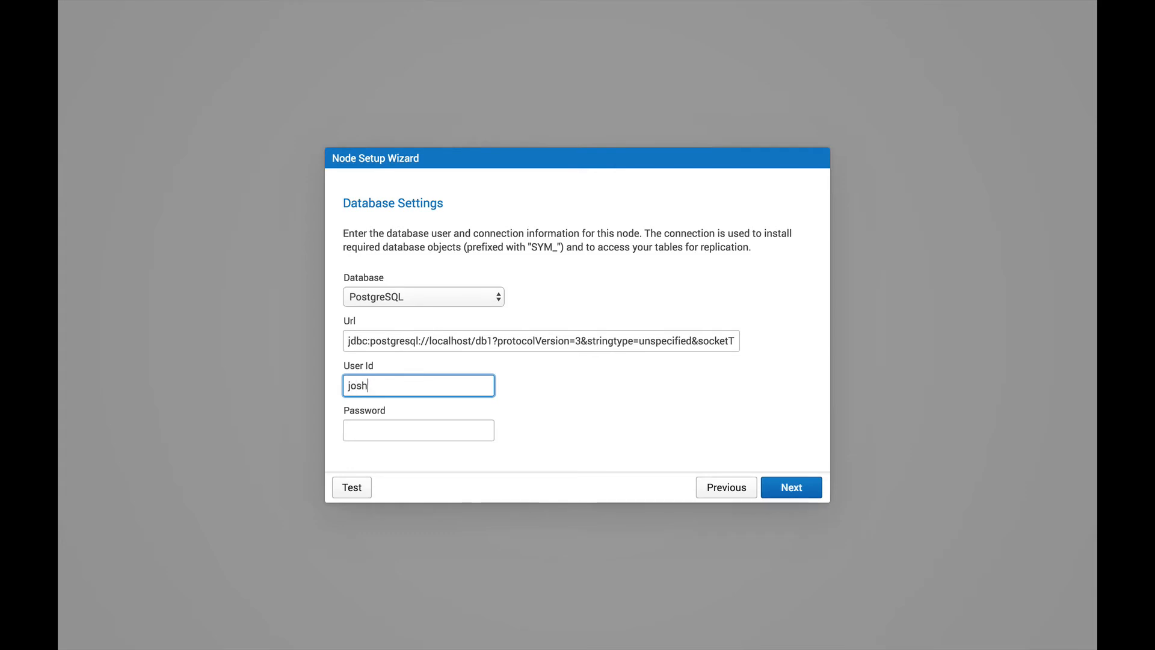
text(hicks)
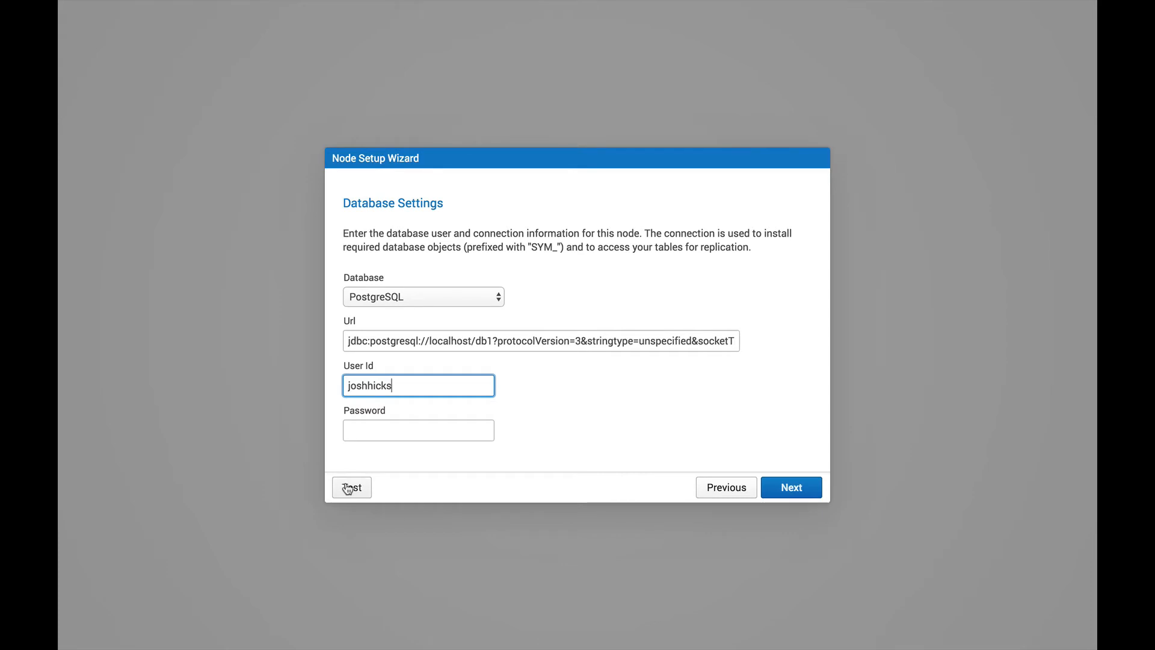
click(351, 487)
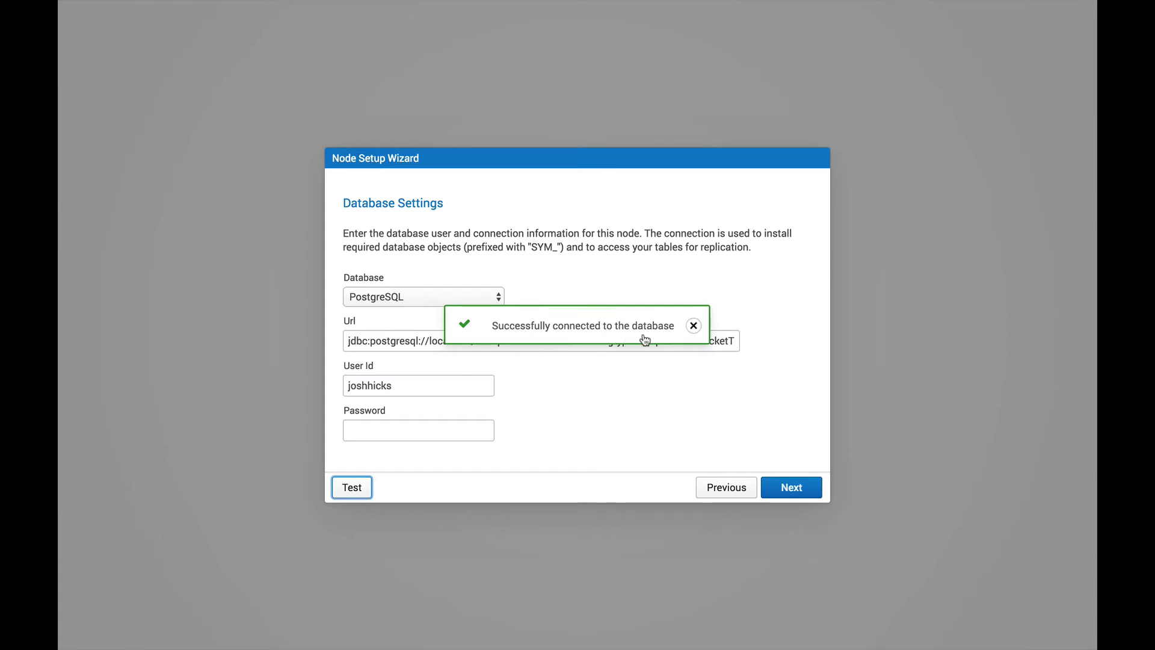
click(693, 325)
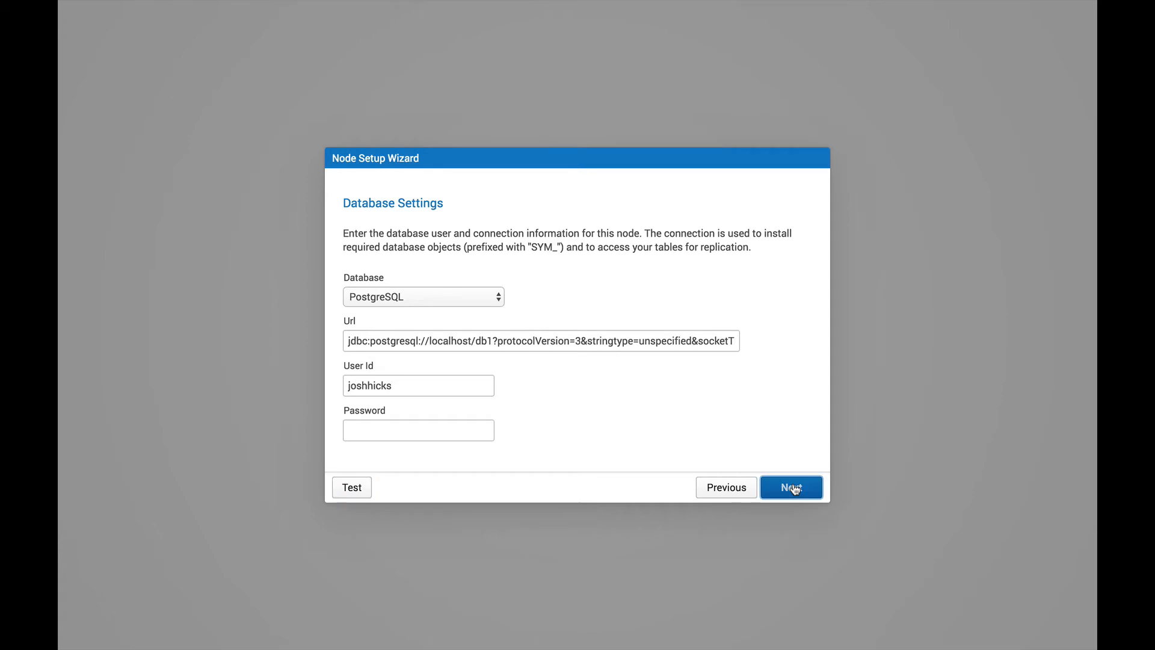
Pass the database permissions check with all table and trigger checks Yes.
click(791, 487)
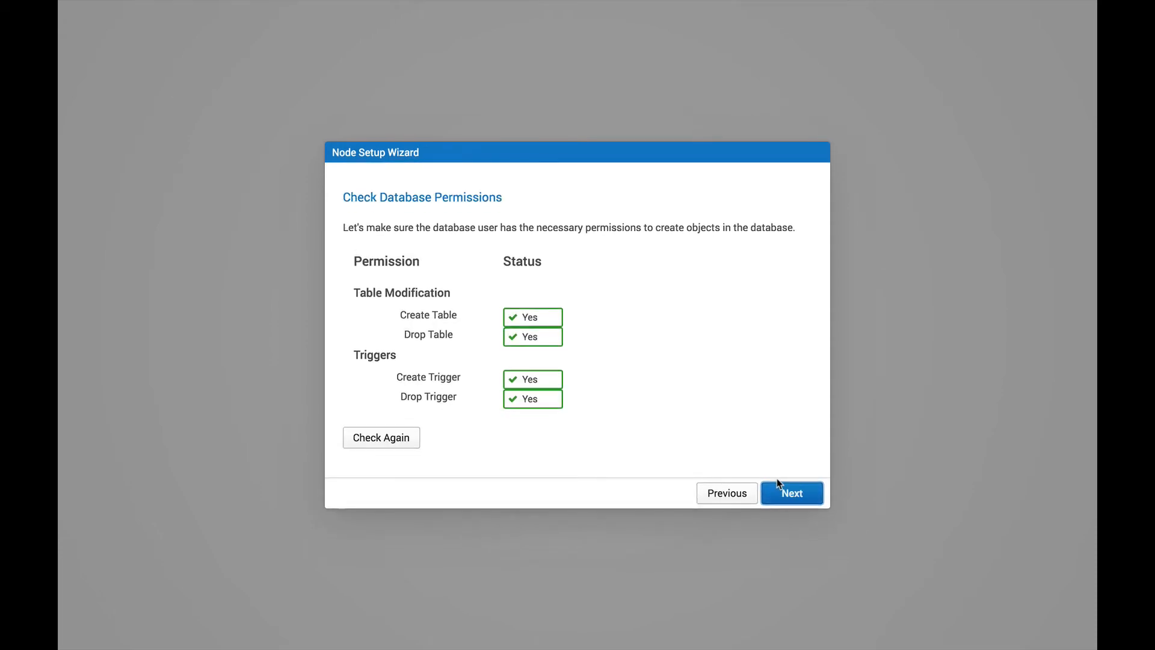
mouse_move(659, 445)
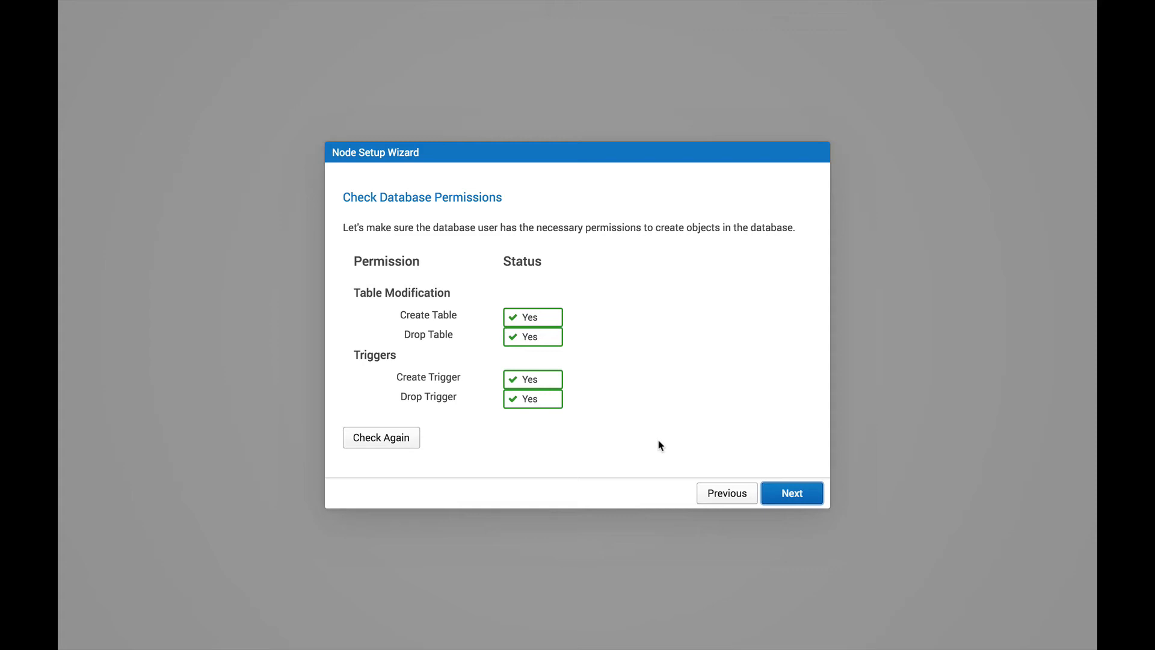
mouse_move(653, 446)
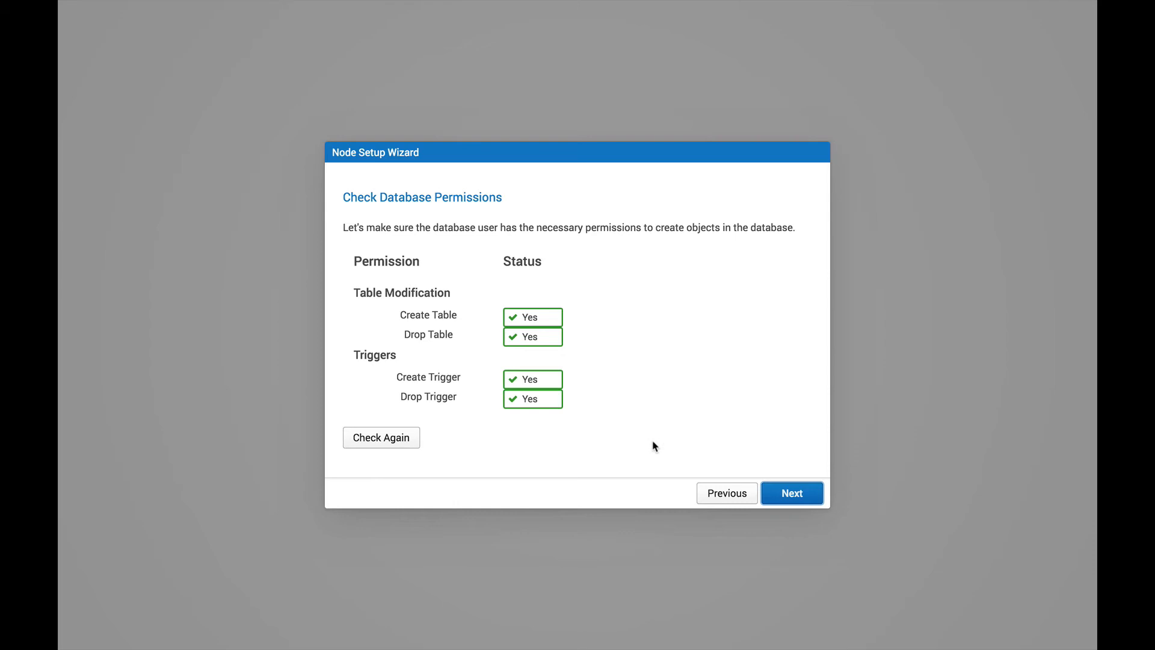
mouse_move(782, 465)
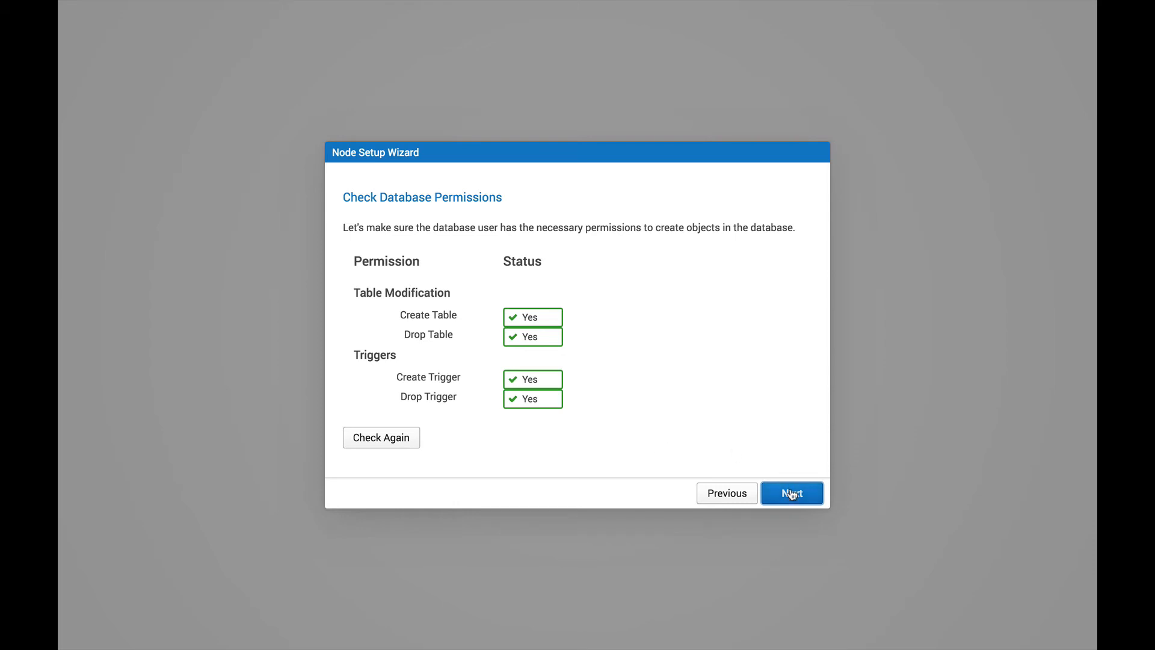
mouse_move(664, 466)
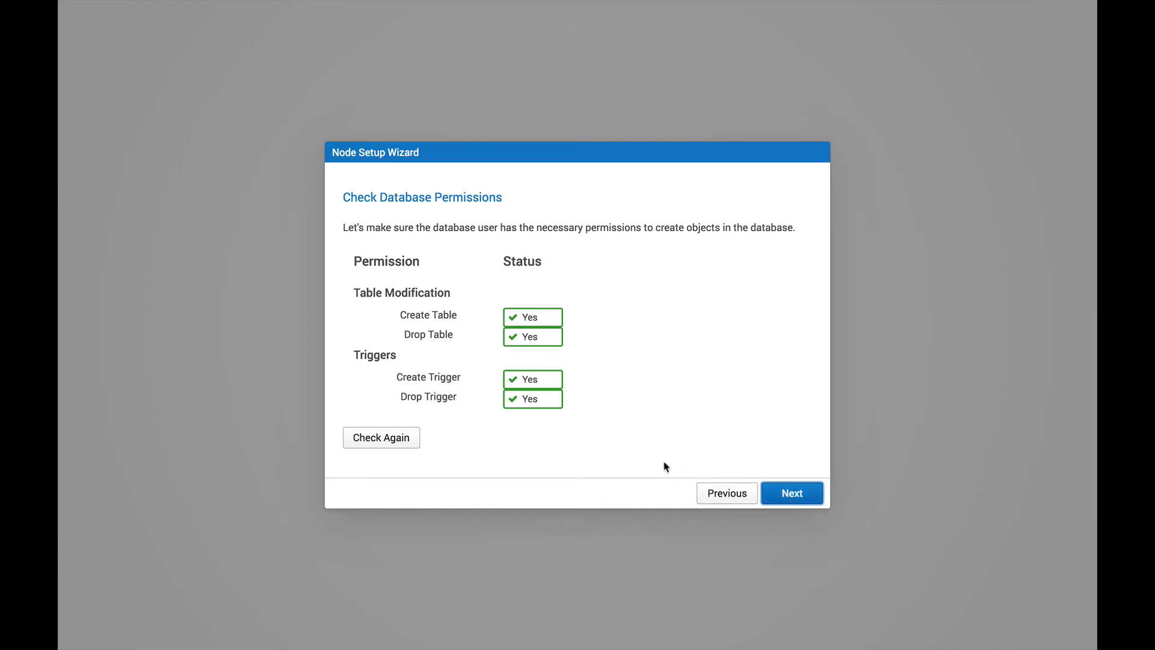
click(792, 493)
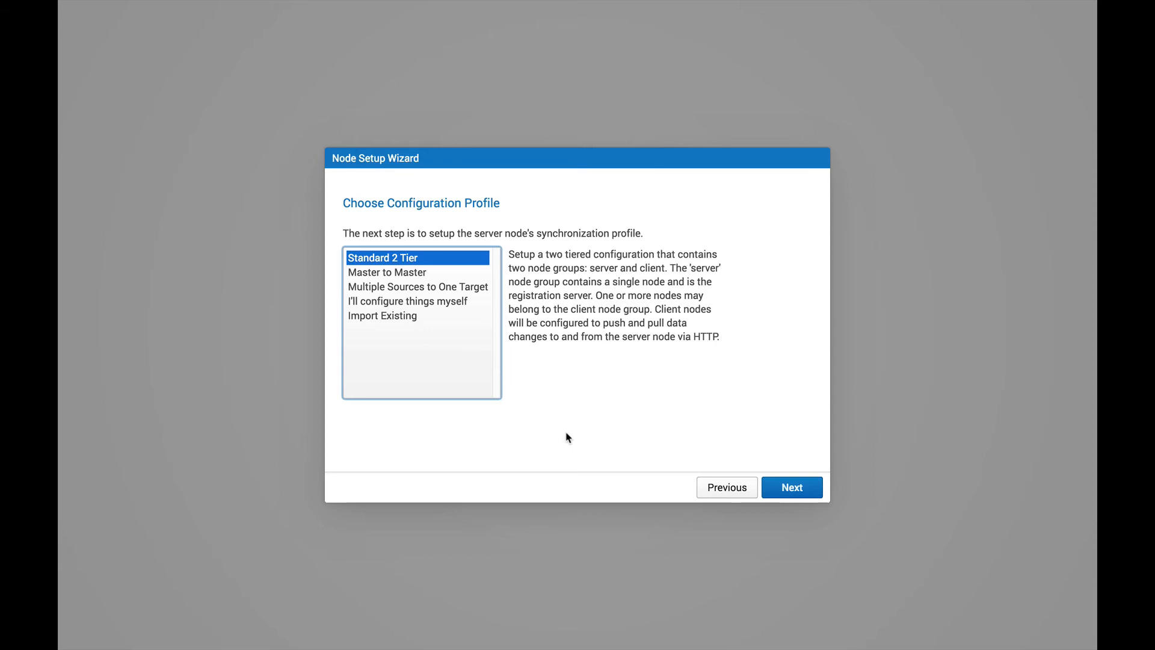
mouse_move(491, 270)
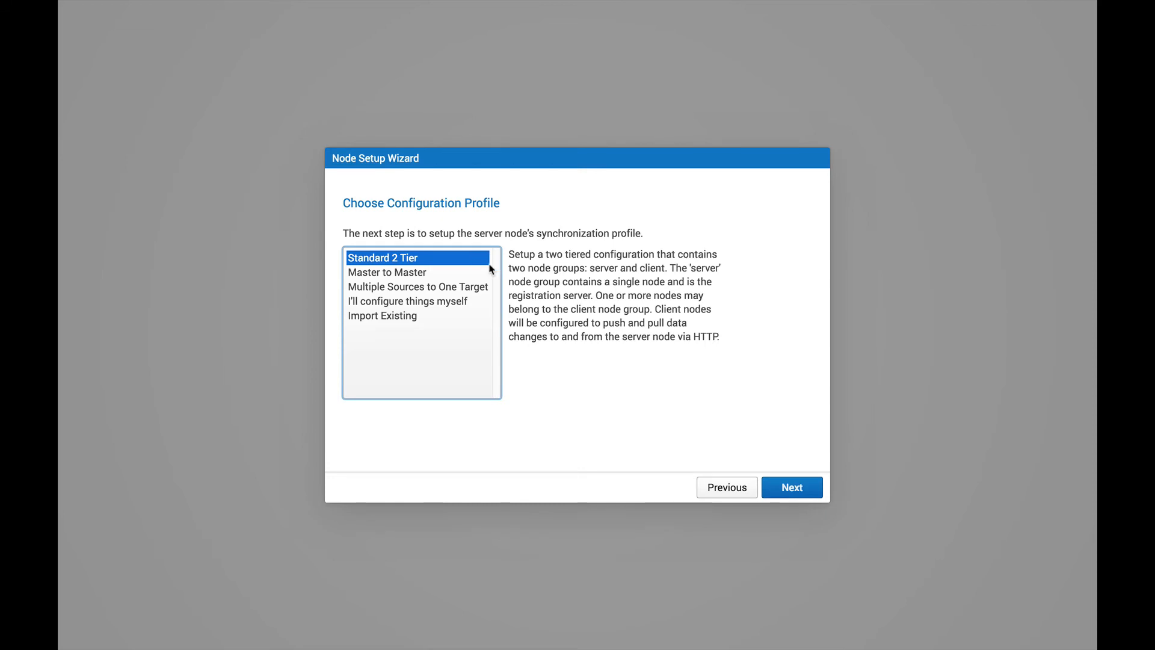
mouse_move(614, 434)
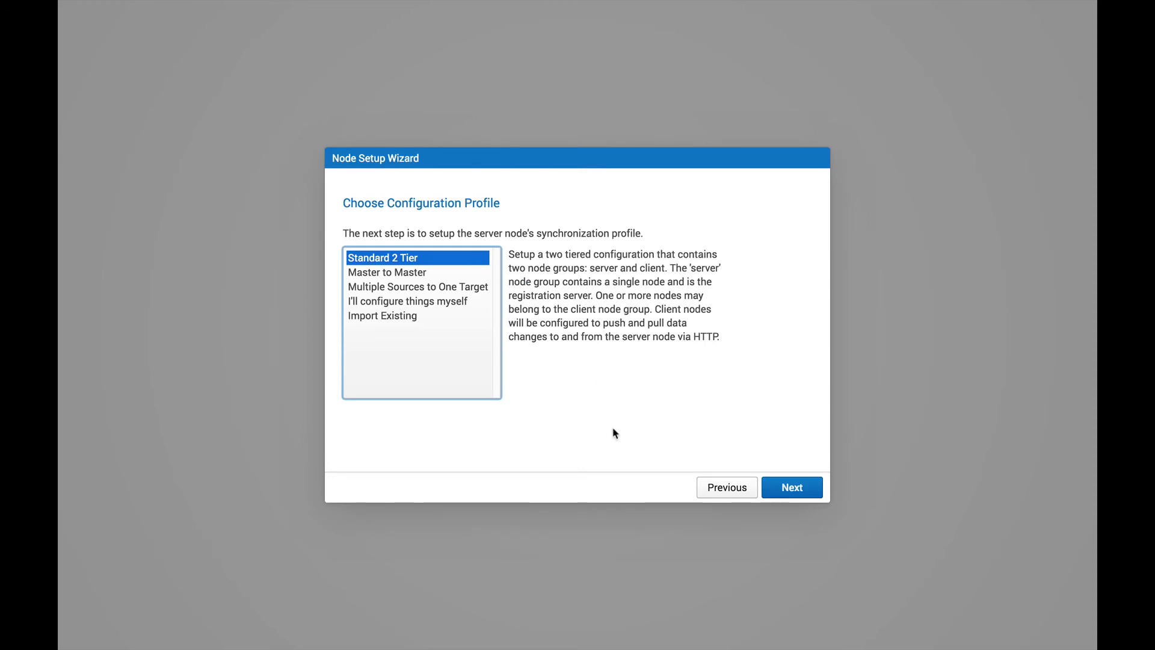
Keep the Standard 2 Tier configuration profile and continue.
click(792, 486)
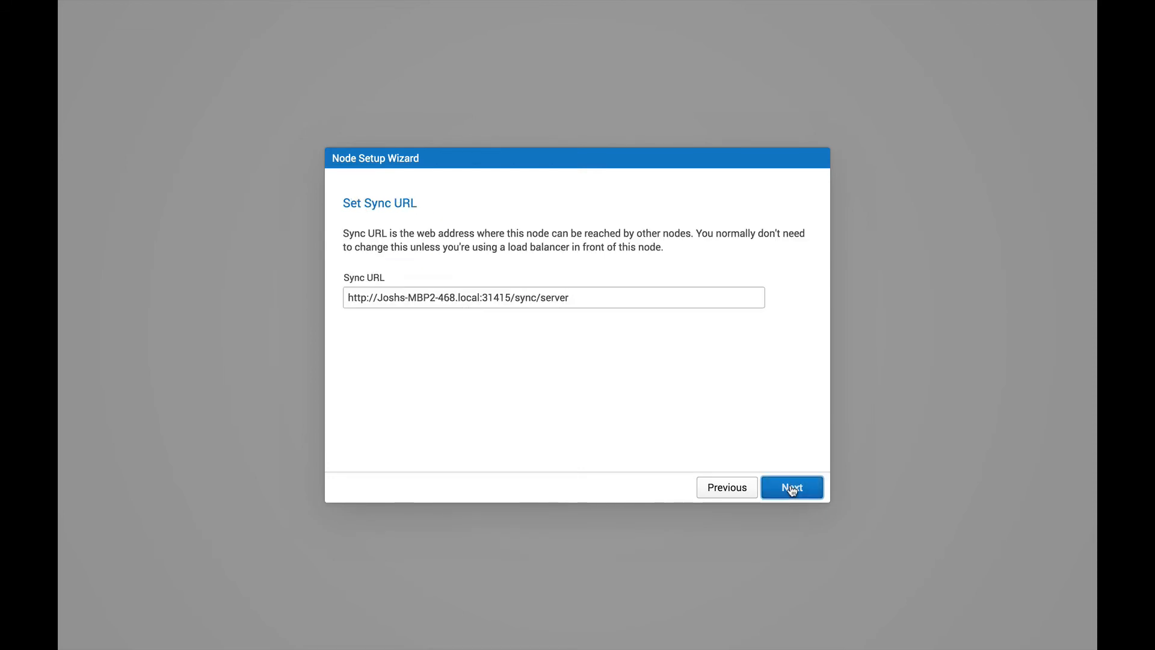
mouse_move(516, 330)
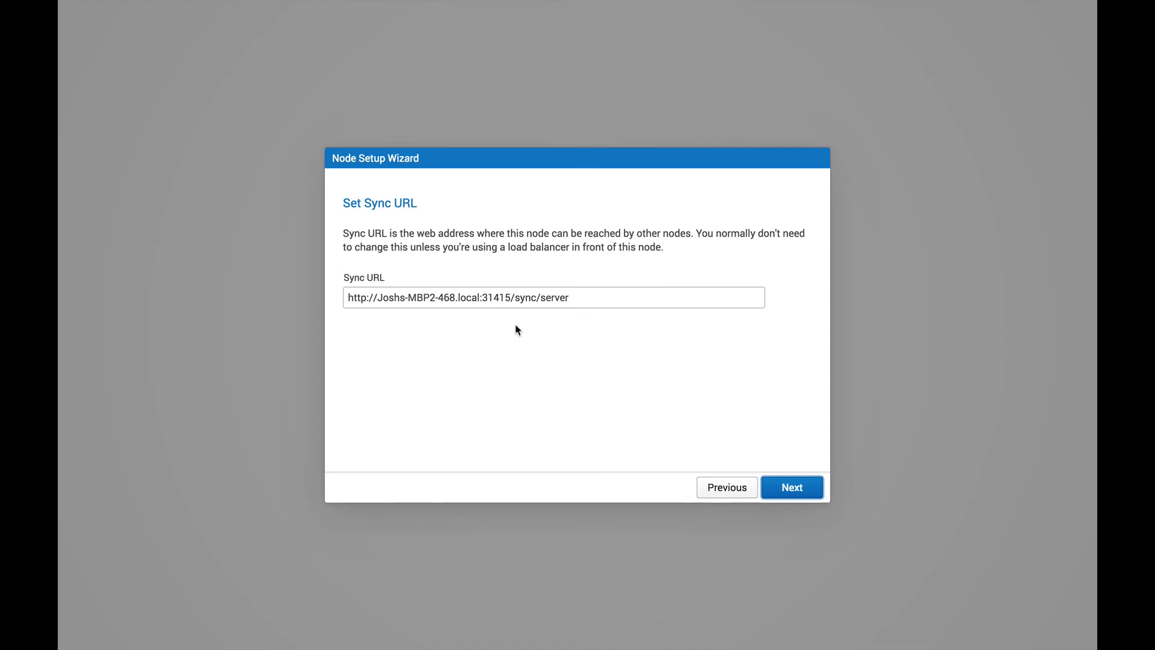
mouse_move(711, 433)
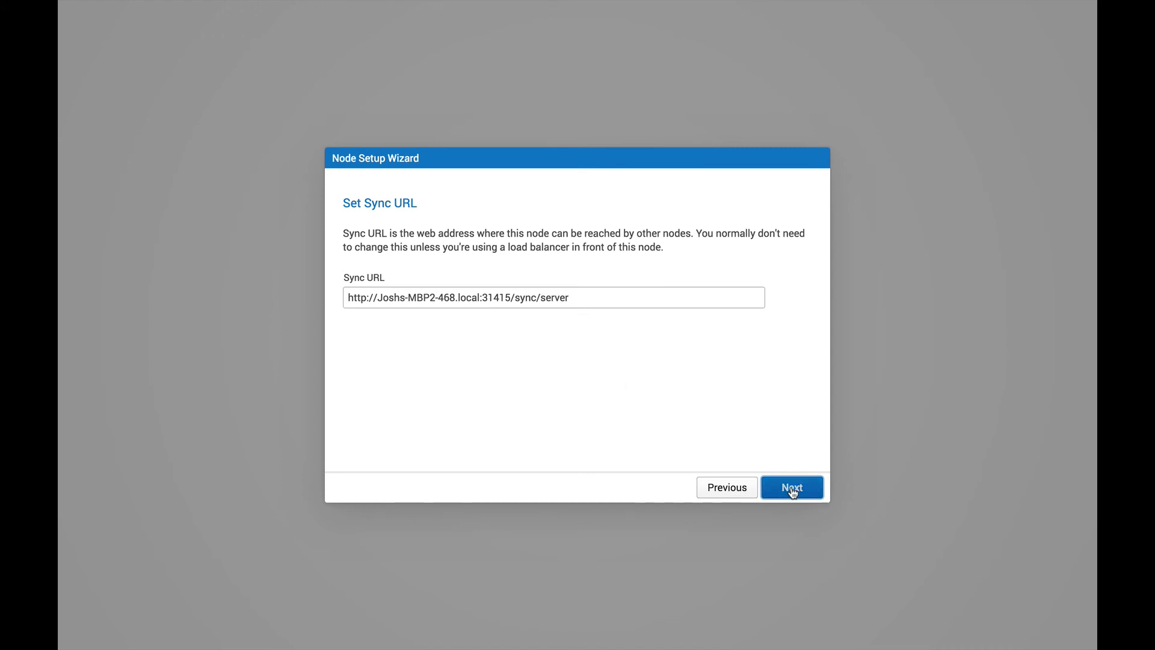
Accept the prefilled server sync URL and continue.
click(791, 487)
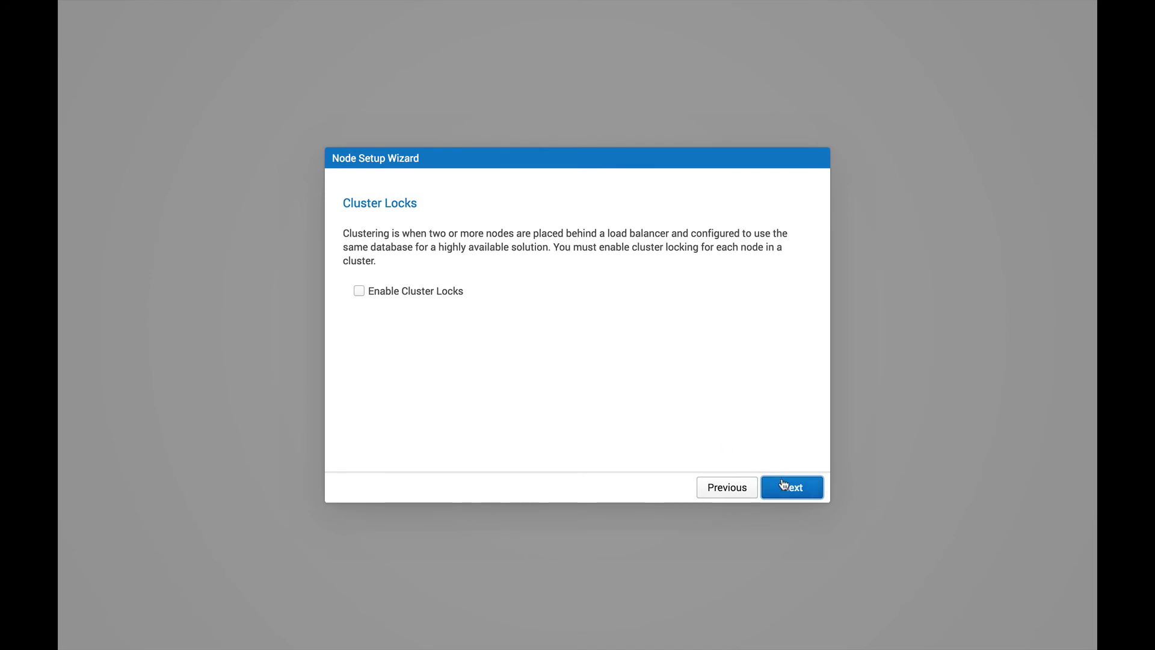
Skip cluster locking and save the admin user credentials.
click(791, 487)
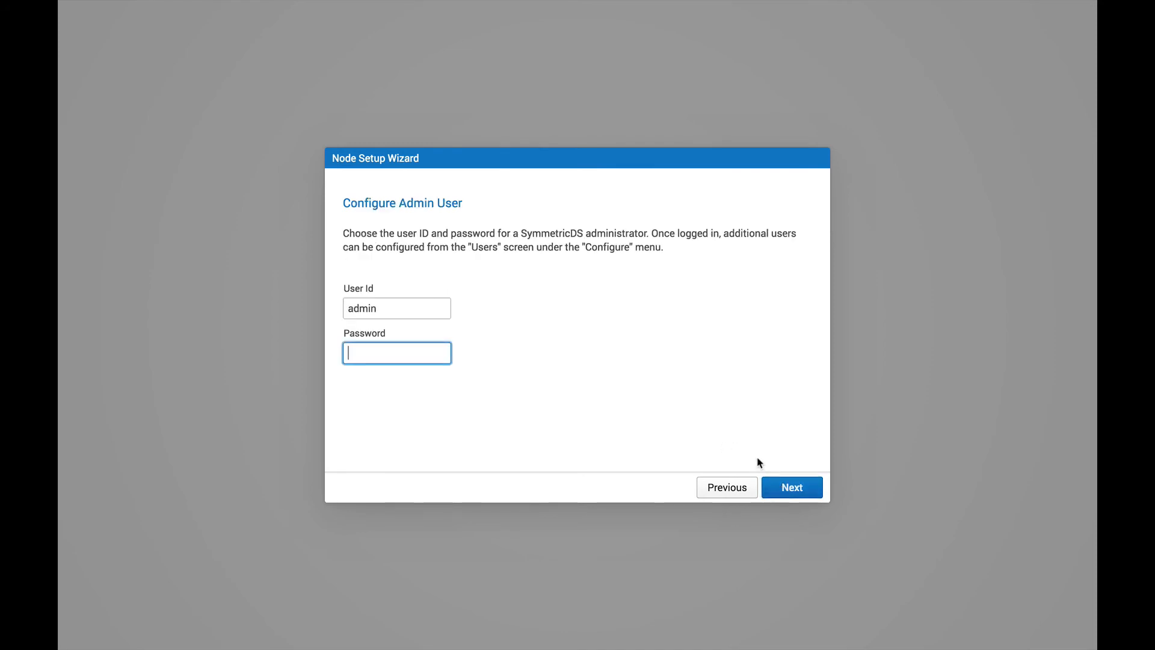
mouse_move(453, 401)
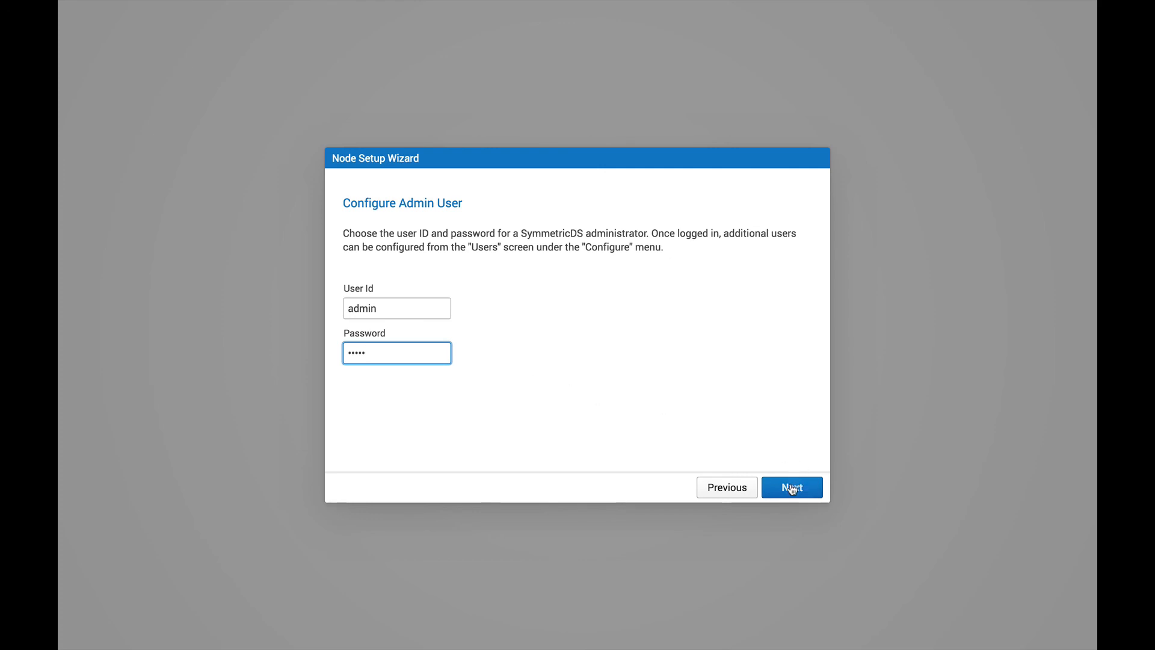
click(792, 487)
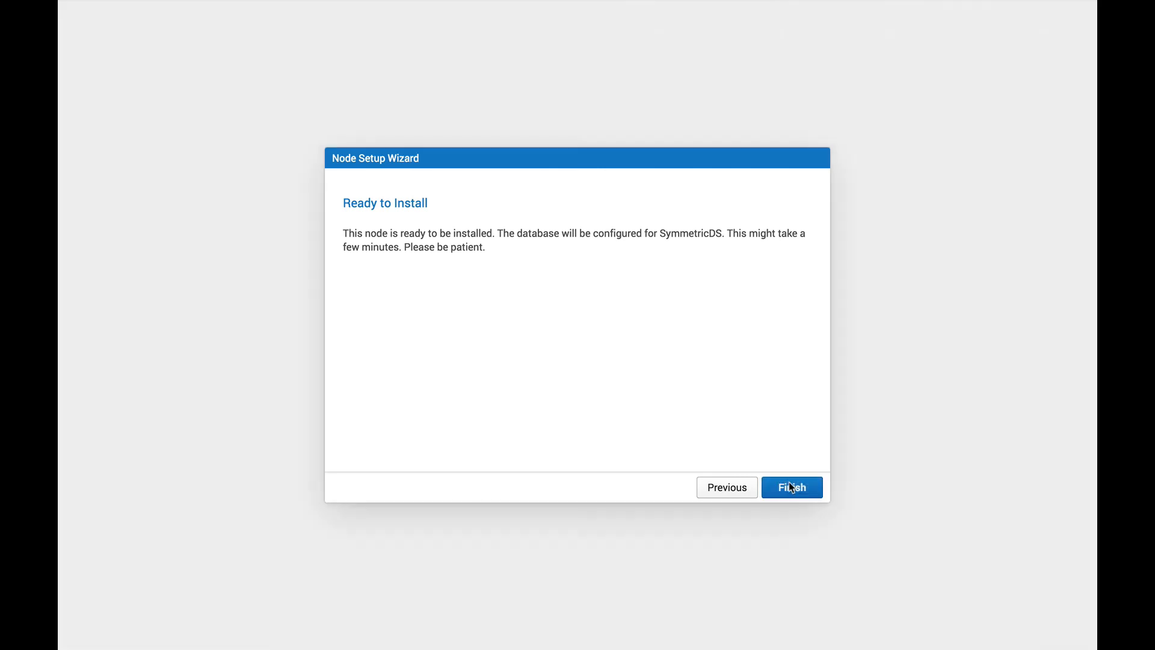
Finish the installation to reach the SymmetricDS Pro login screen.
click(791, 487)
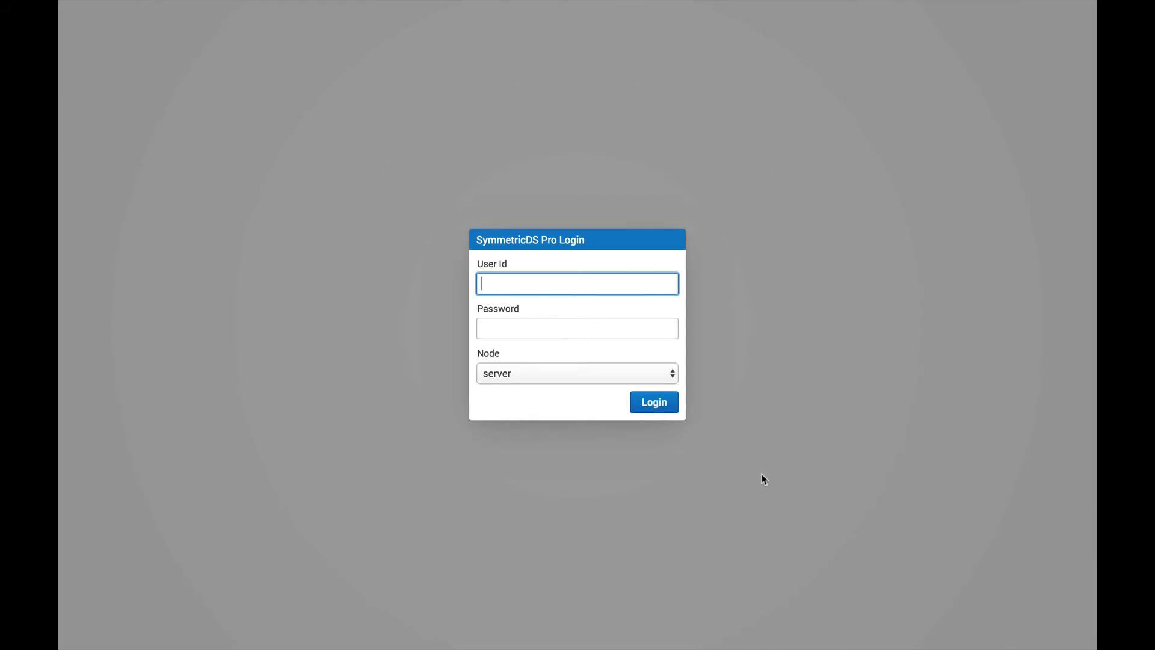
mouse_move(752, 479)
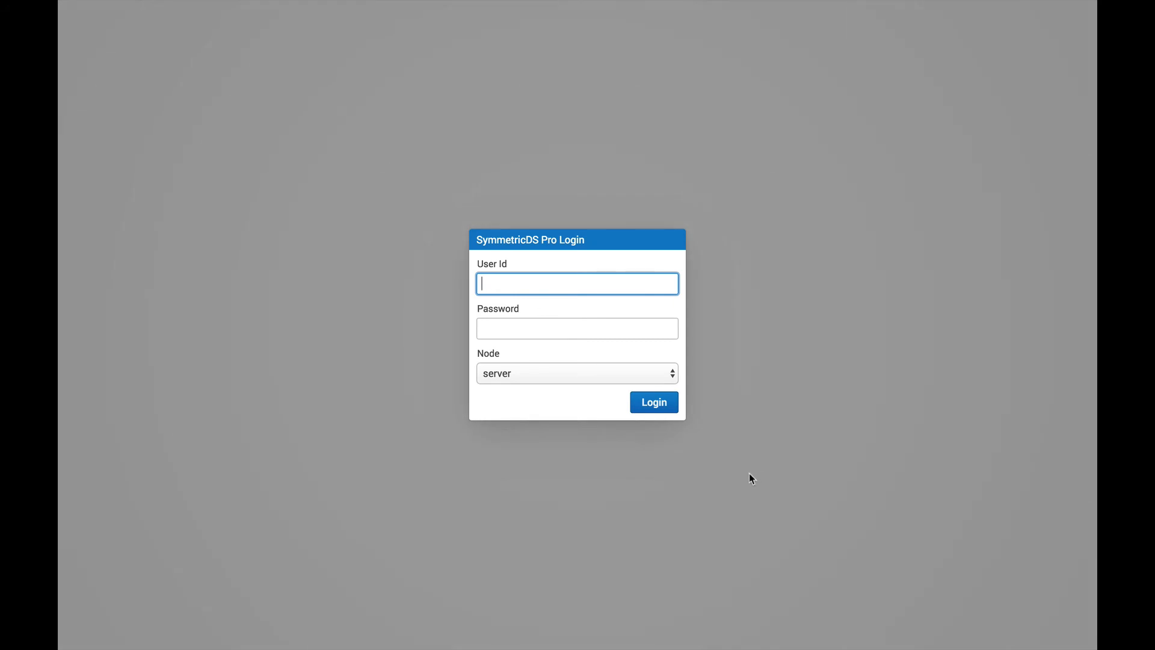